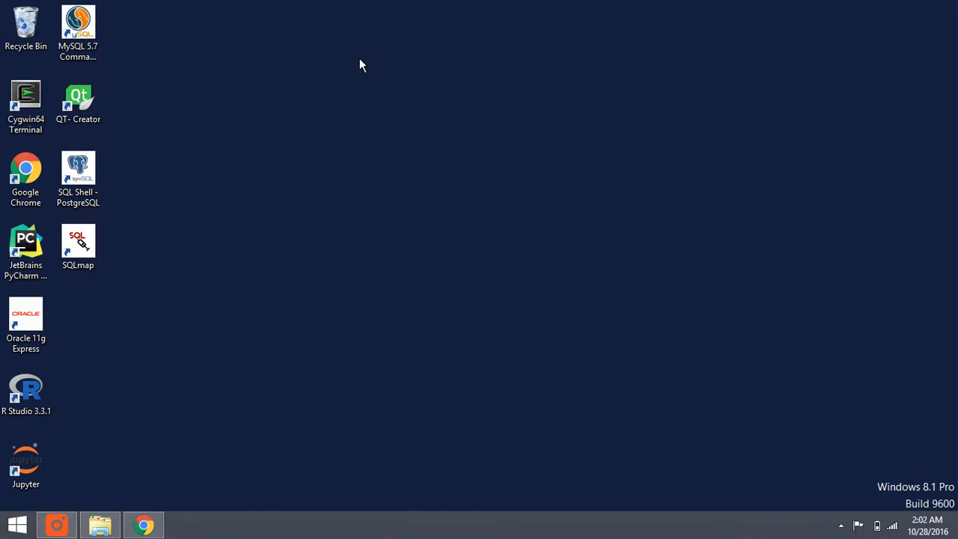
{"action": "mouse_move", "coordinate": [386, 92]}
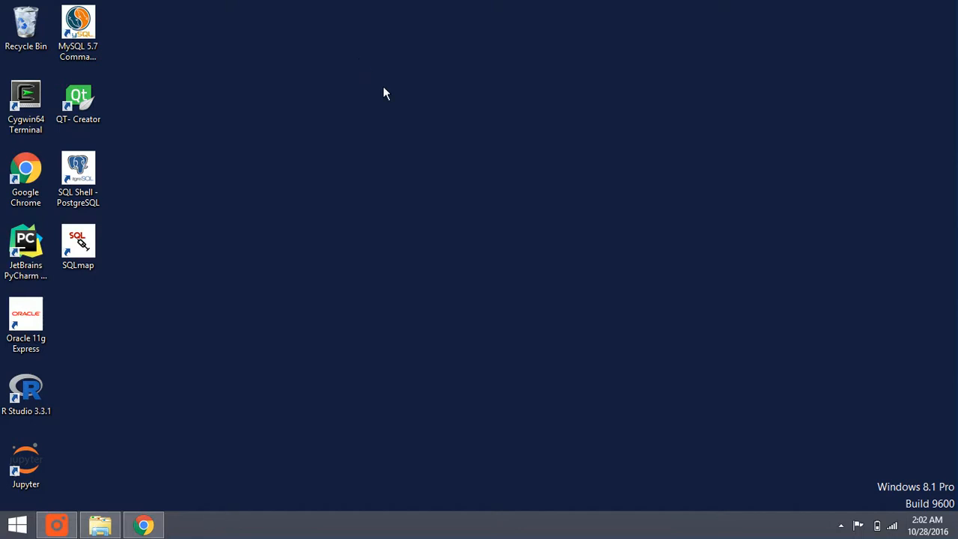
{"action": "mouse_move", "coordinate": [542, 120]}
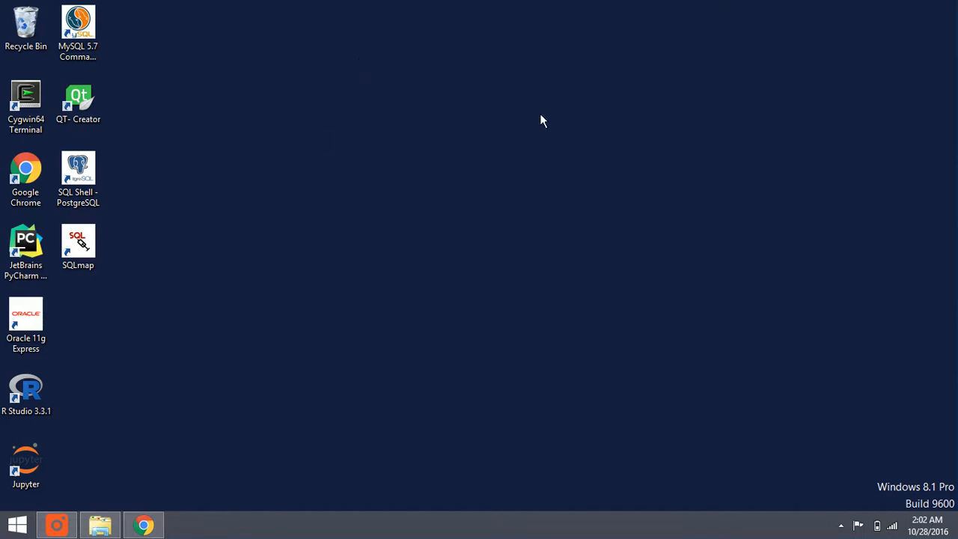
{"action": "mouse_move", "coordinate": [327, 446]}
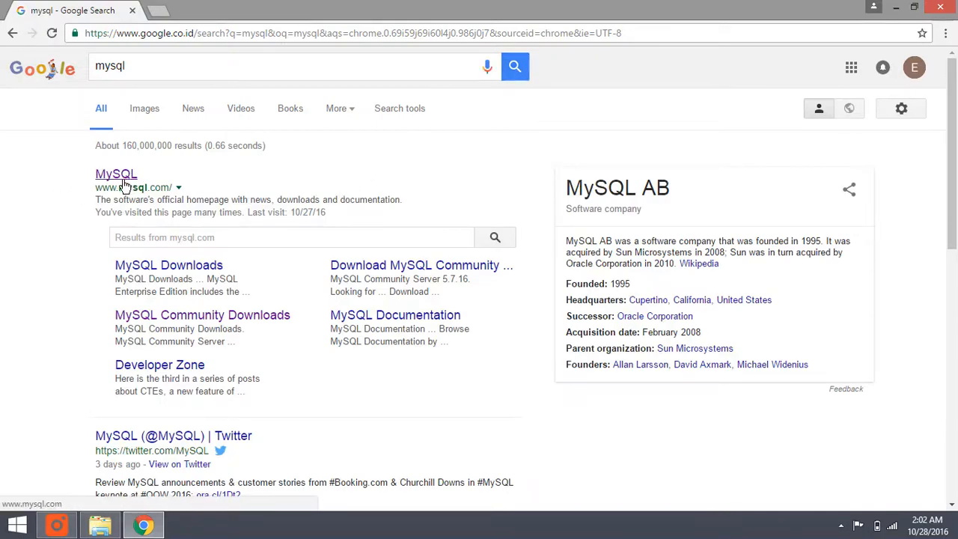
Navigate from the MySQL homepage through Downloads and Community (GPL) Downloads to MySQL Community Server.
{"action": "left_click", "coordinate": [116, 174]}
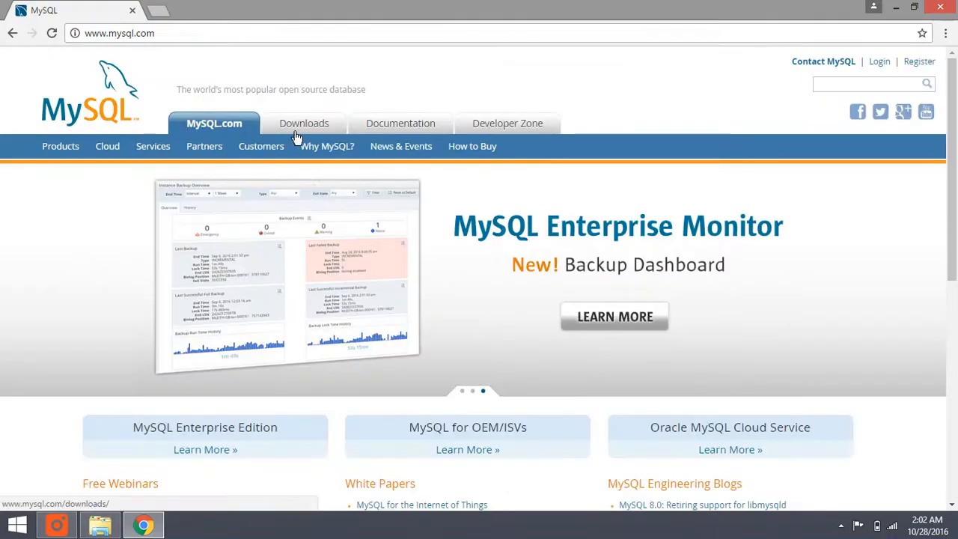
{"action": "left_click", "coordinate": [304, 123]}
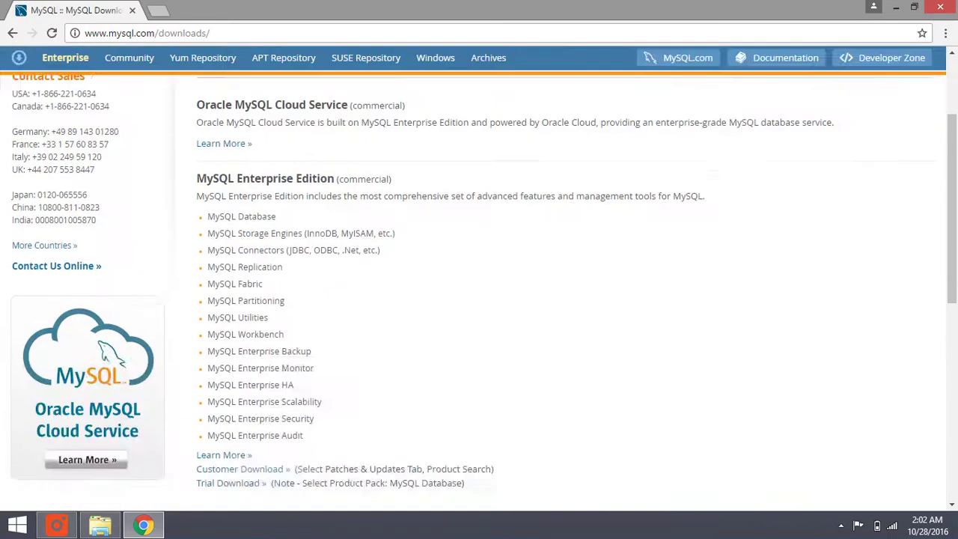
{"action": "scroll", "scroll_direction": "down", "scroll_amount": 3}
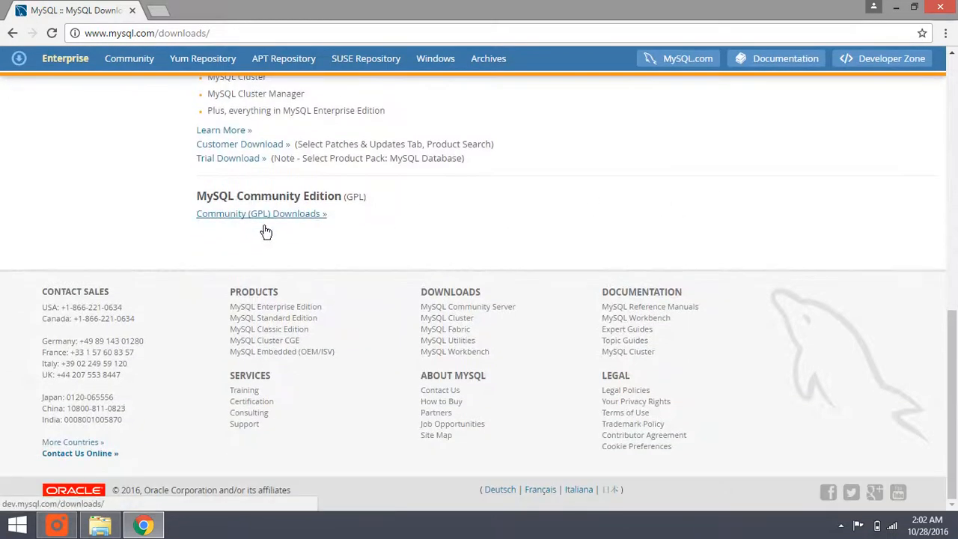
{"action": "left_click", "coordinate": [261, 213]}
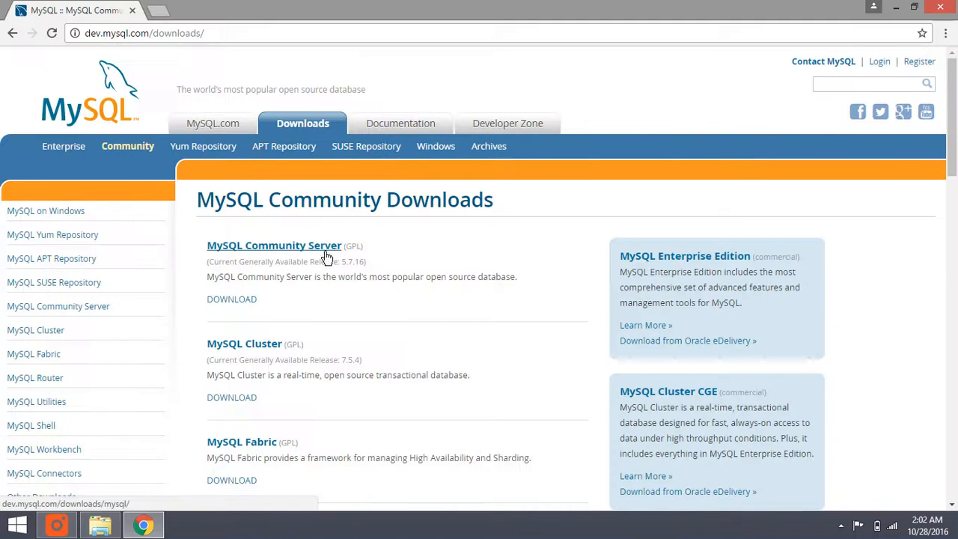
{"action": "left_click", "coordinate": [273, 246]}
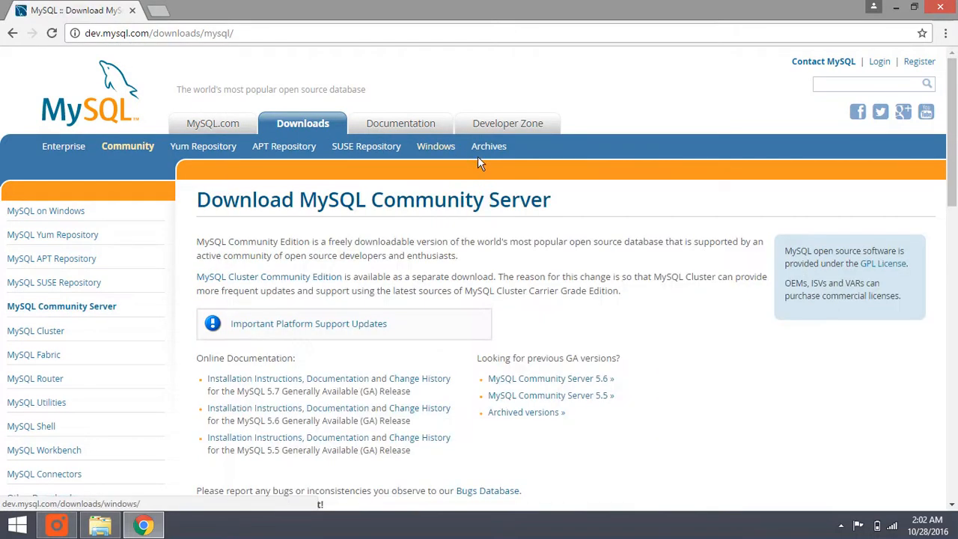
Scroll down to the Other Downloads section listing the Windows ZIP archives for 5.7.16.
{"action": "scroll", "scroll_direction": "down", "scroll_amount": 3}
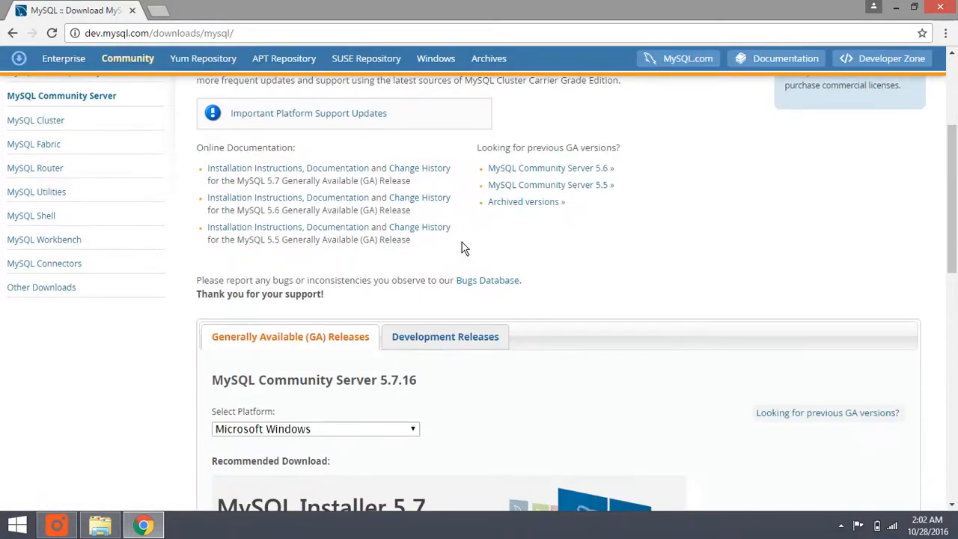
{"action": "scroll", "scroll_direction": "down", "scroll_amount": 3}
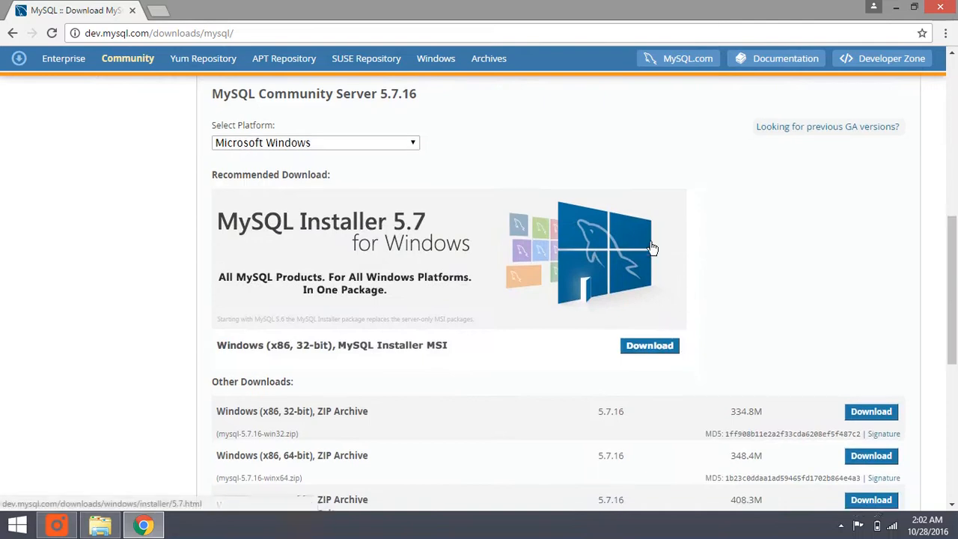
{"action": "scroll", "scroll_direction": "down", "scroll_amount": 3}
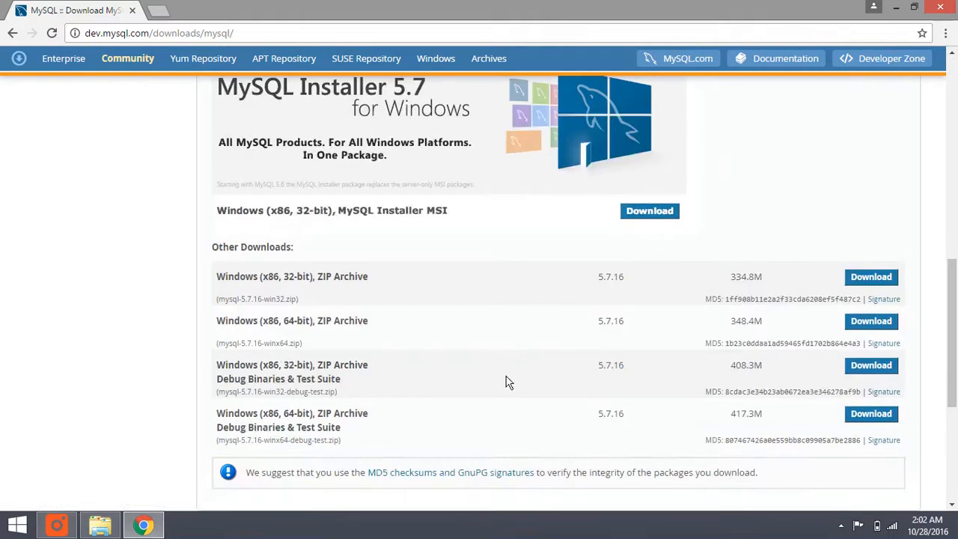
{"action": "mouse_move", "coordinate": [662, 157]}
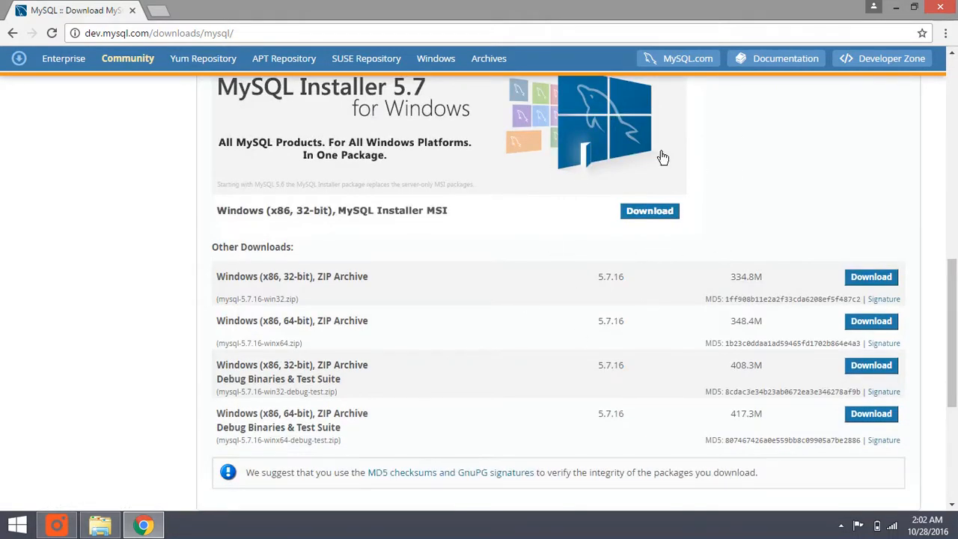
{"action": "mouse_move", "coordinate": [650, 209]}
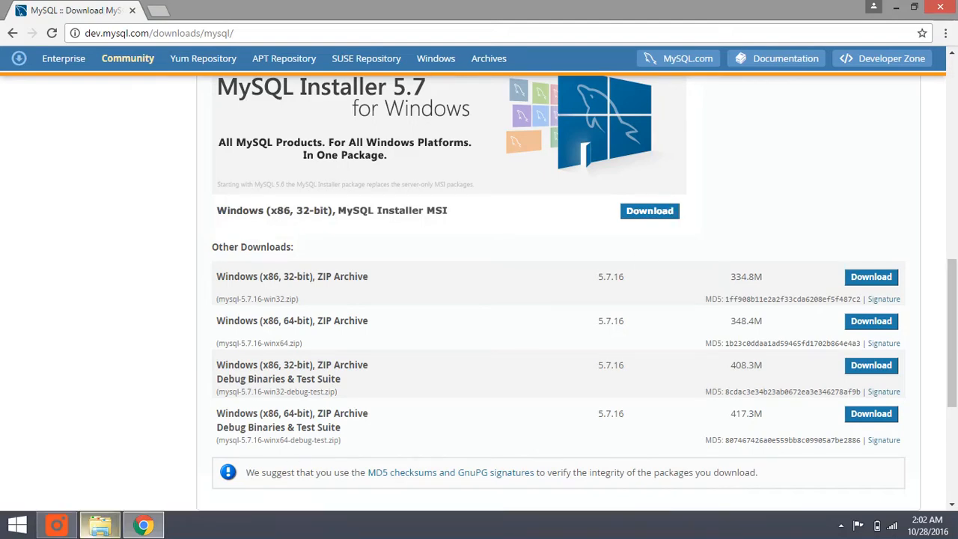
Switch to File Explorer and open the C:\MySQL folder.
{"action": "left_click", "coordinate": [99, 523]}
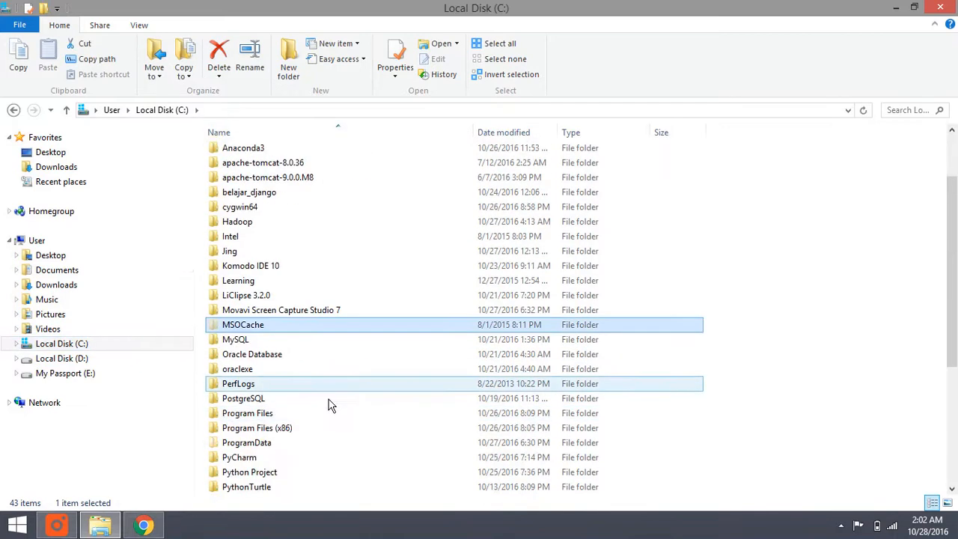
{"action": "double_click", "coordinate": [235, 338]}
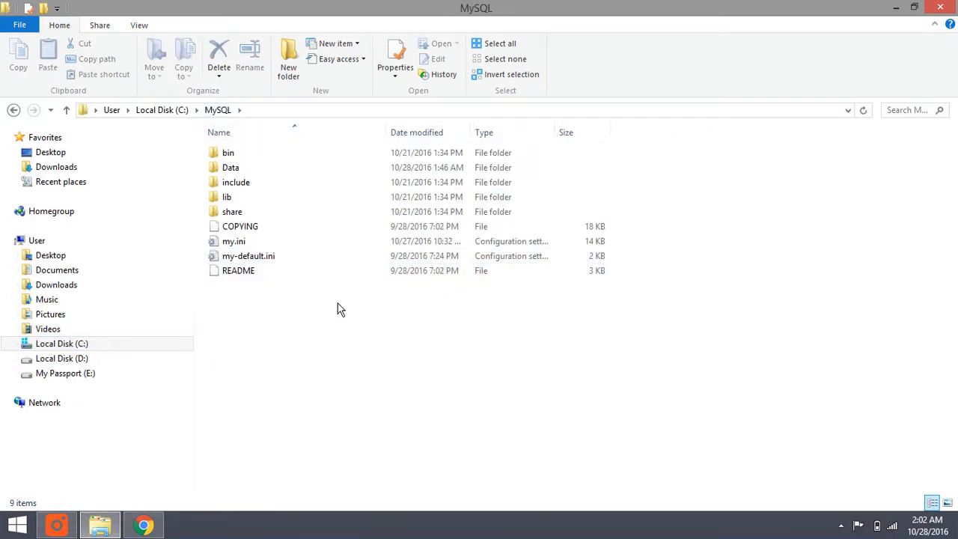
Select the my.ini and my-default.ini configuration files in the MySQL folder.
{"action": "left_click", "coordinate": [233, 241]}
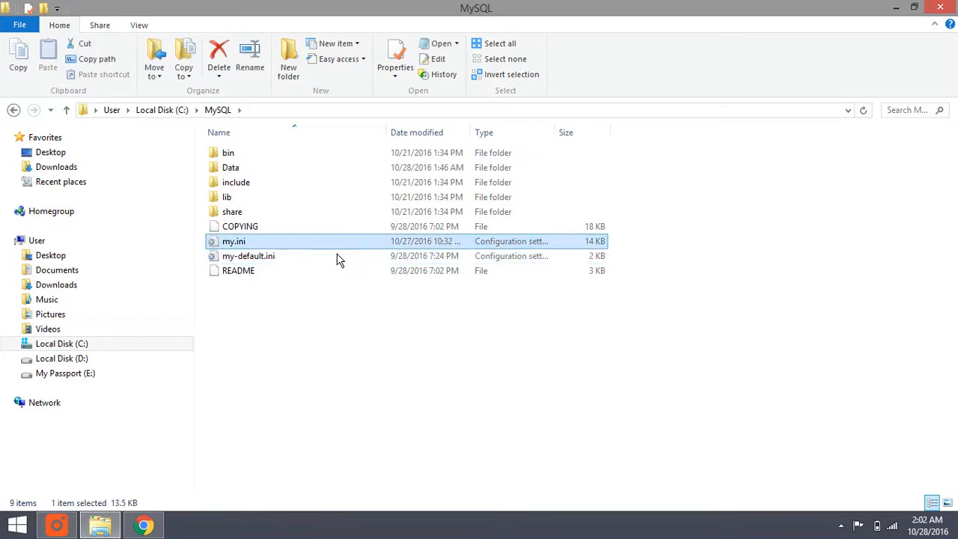
{"action": "left_click", "coordinate": [249, 256]}
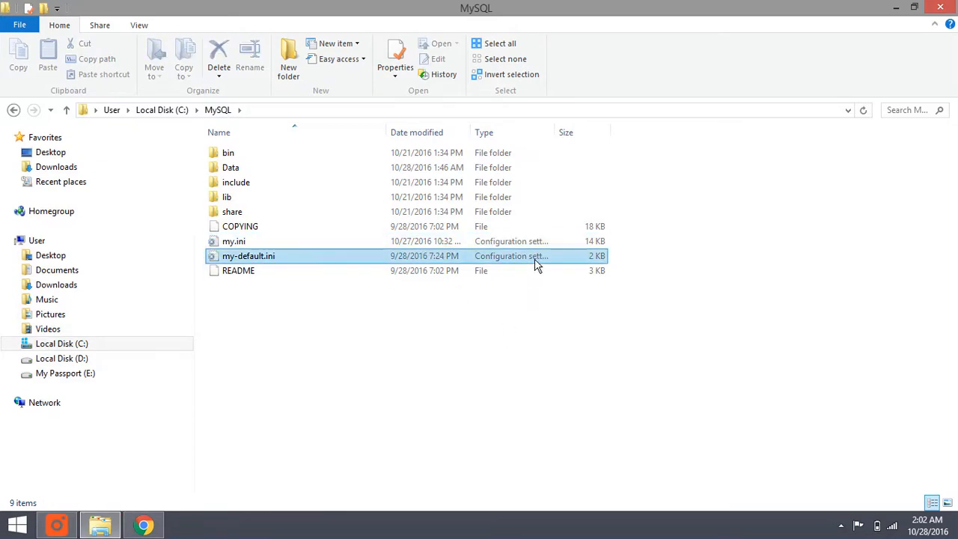
{"action": "left_click", "coordinate": [240, 226]}
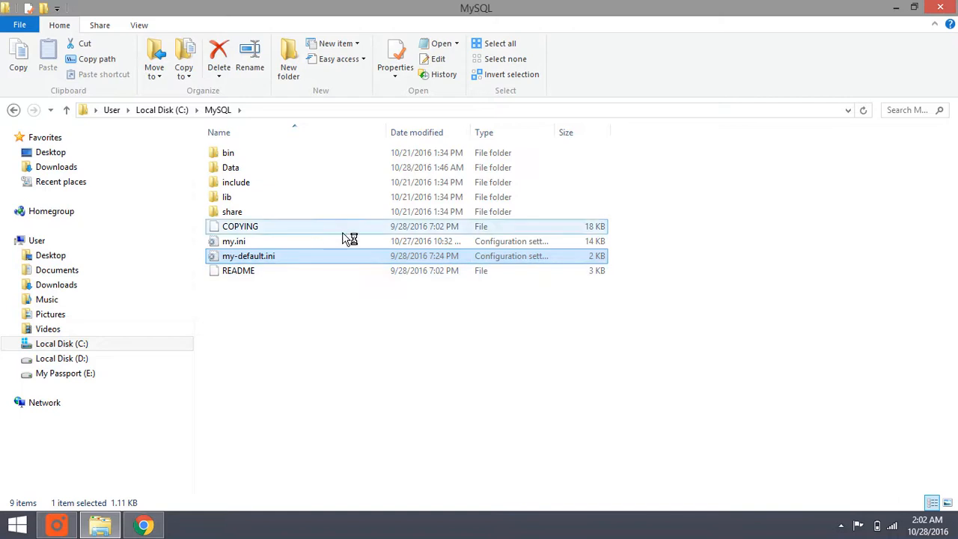
{"action": "double_click", "coordinate": [249, 256]}
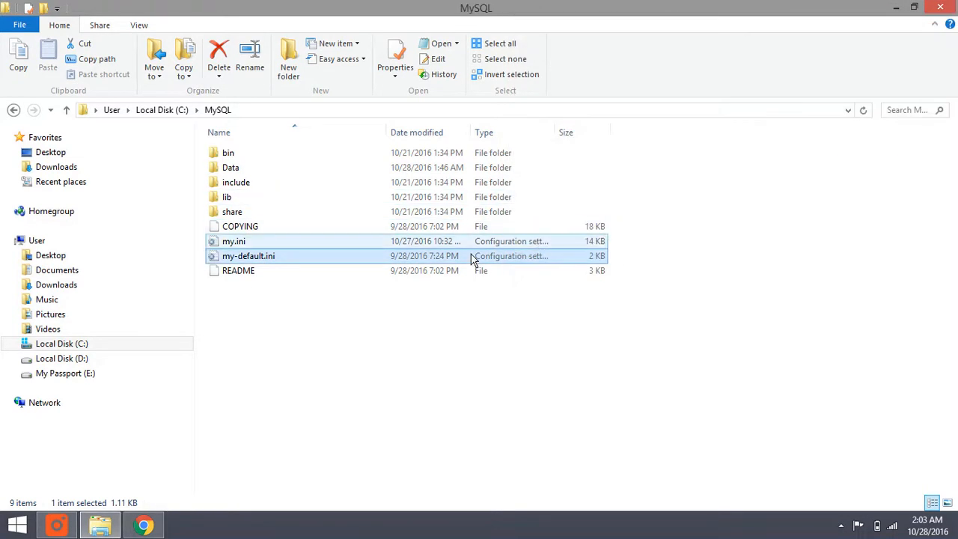
{"action": "double_click", "coordinate": [233, 240]}
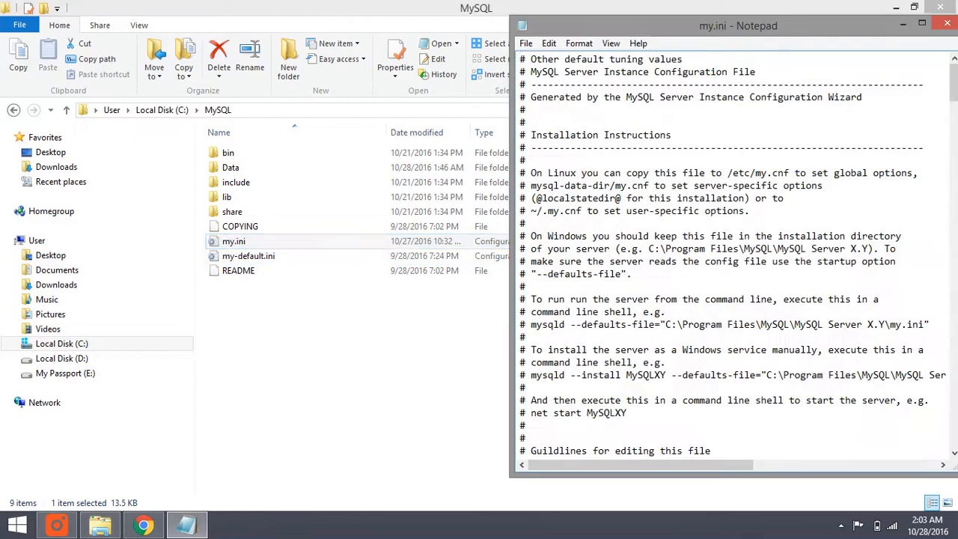
{"action": "scroll", "scroll_direction": "down", "scroll_amount": 3}
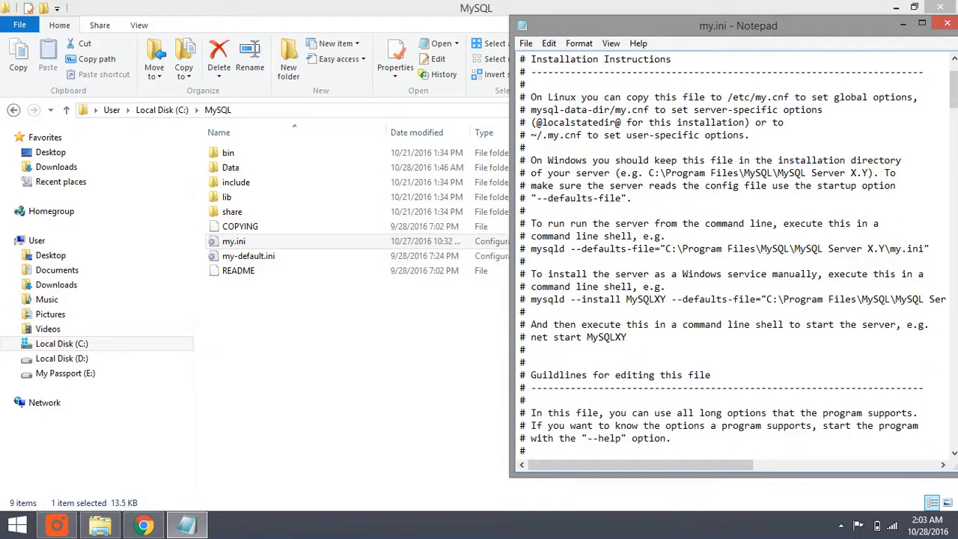
{"action": "scroll", "scroll_direction": "down", "scroll_amount": 3}
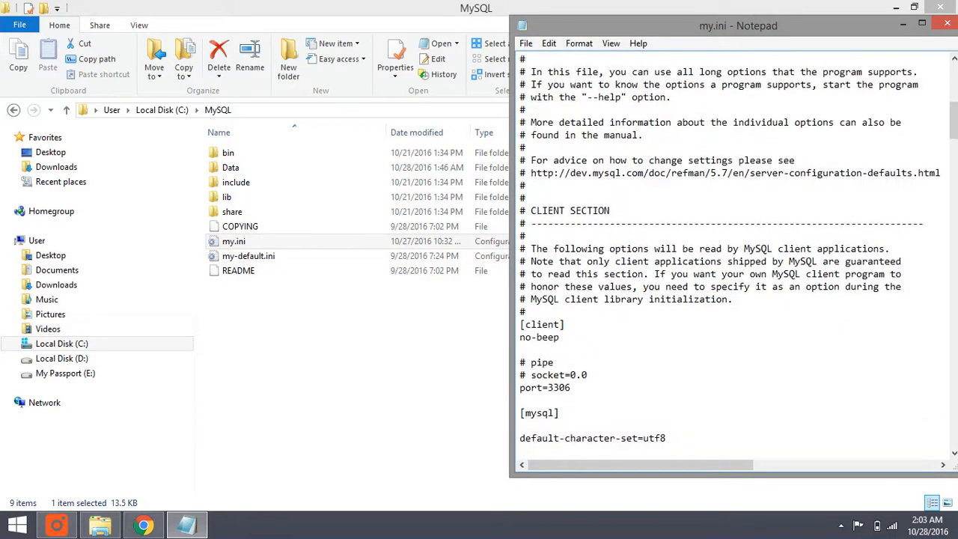
{"action": "scroll", "scroll_direction": "down", "scroll_amount": 3}
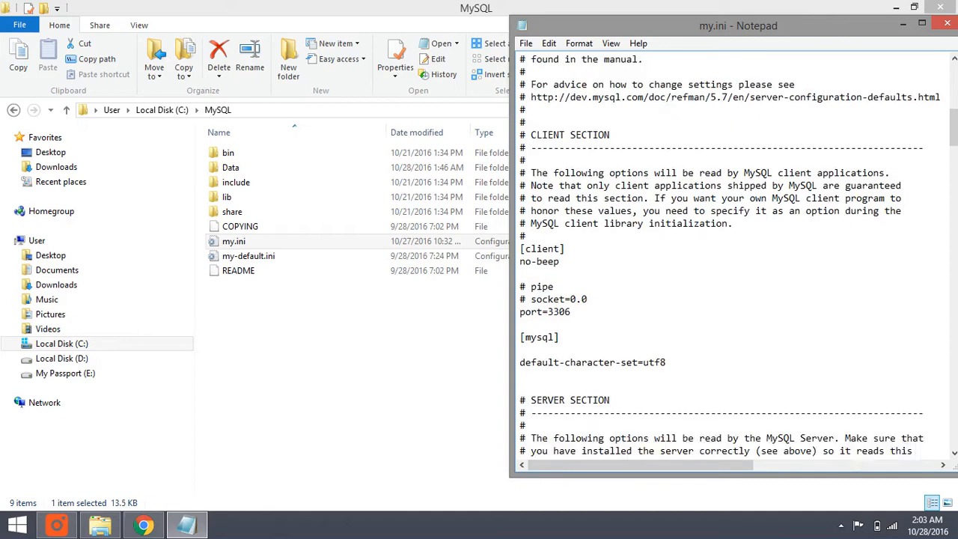
{"action": "scroll", "scroll_direction": "down", "scroll_amount": 3}
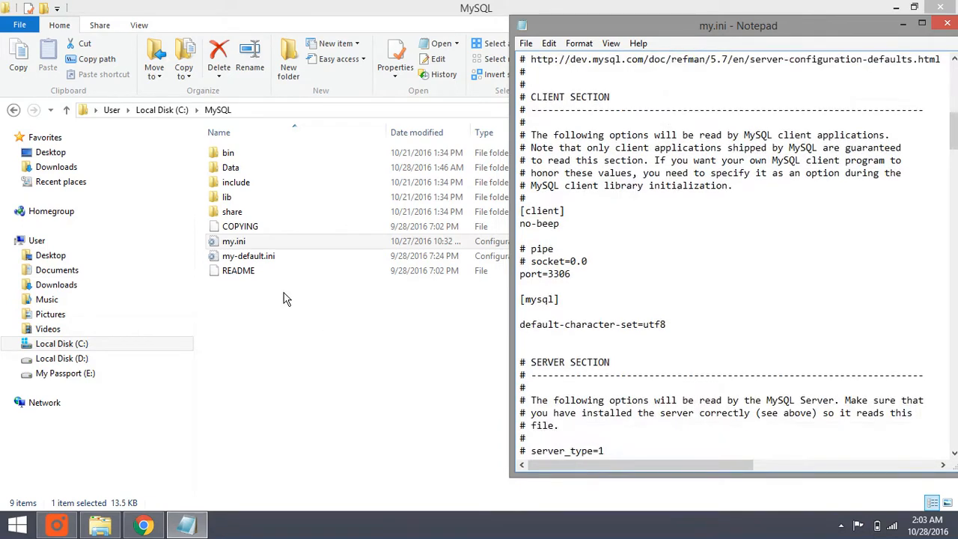
{"action": "scroll", "scroll_direction": "down", "scroll_amount": 3}
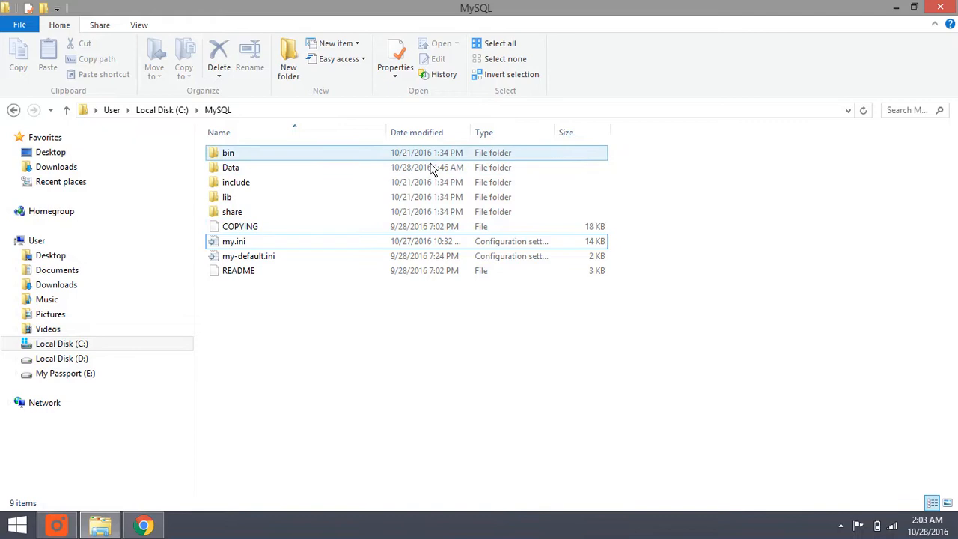
Open the MySQL bin folder and locate mysql.exe and mysqld.exe among its executables.
{"action": "double_click", "coordinate": [227, 153]}
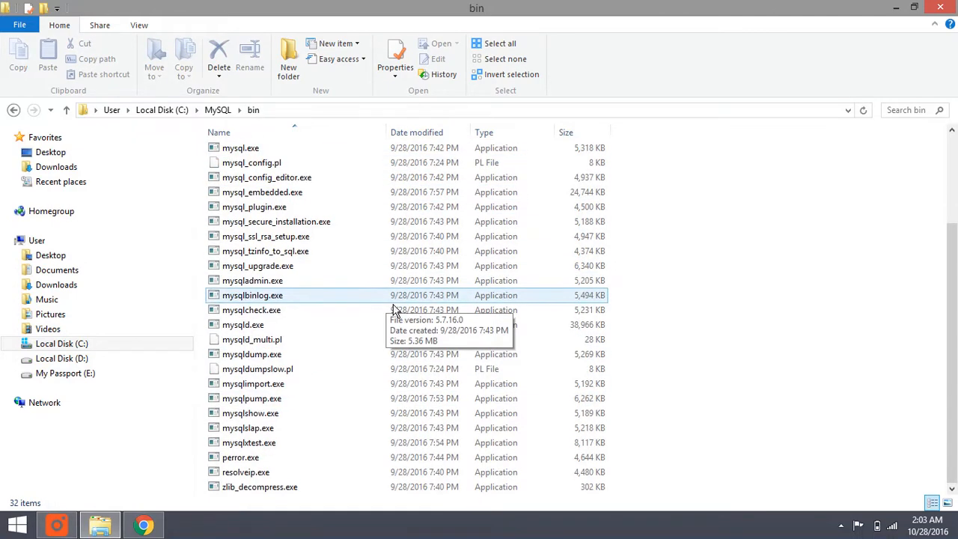
{"action": "scroll", "scroll_direction": "up", "scroll_amount": 3}
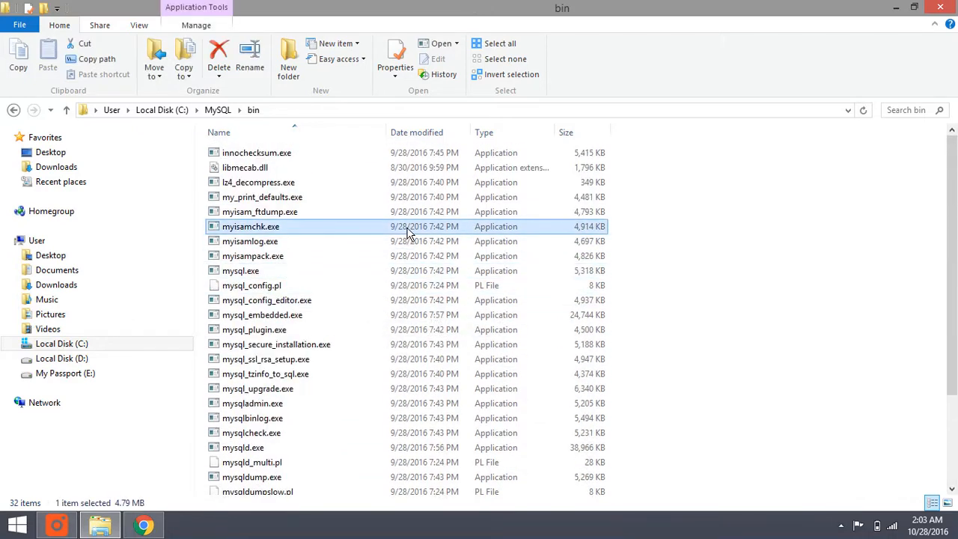
{"action": "left_click", "coordinate": [239, 270]}
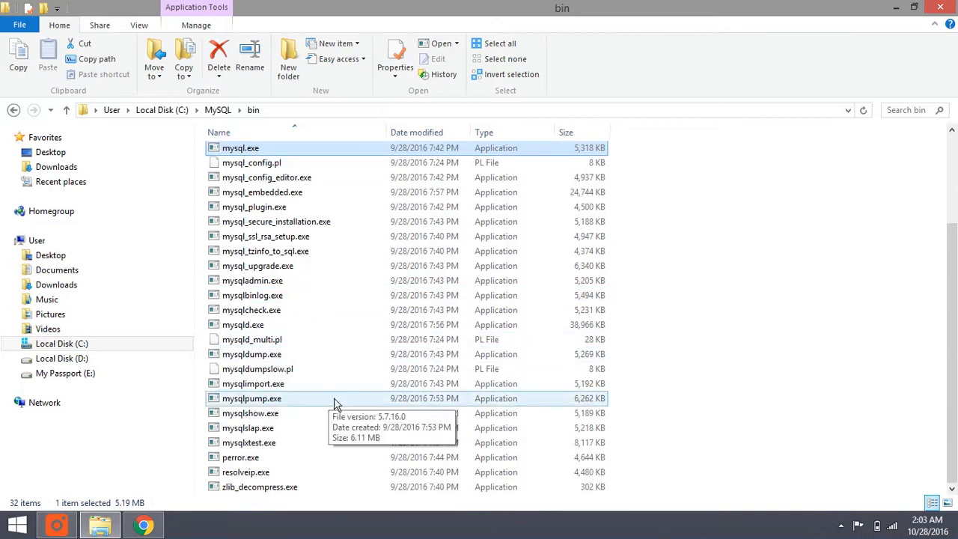
{"action": "left_click", "coordinate": [242, 323]}
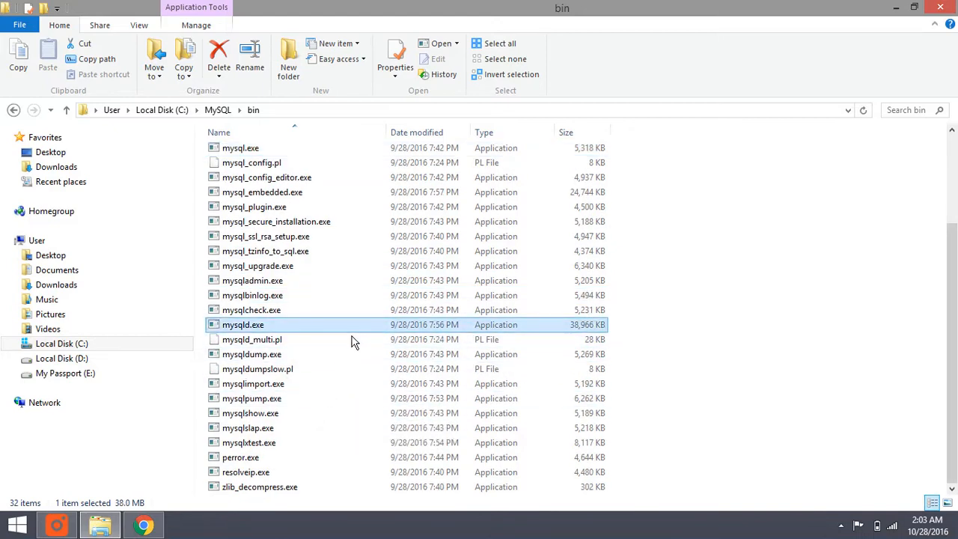
{"action": "mouse_move", "coordinate": [252, 339]}
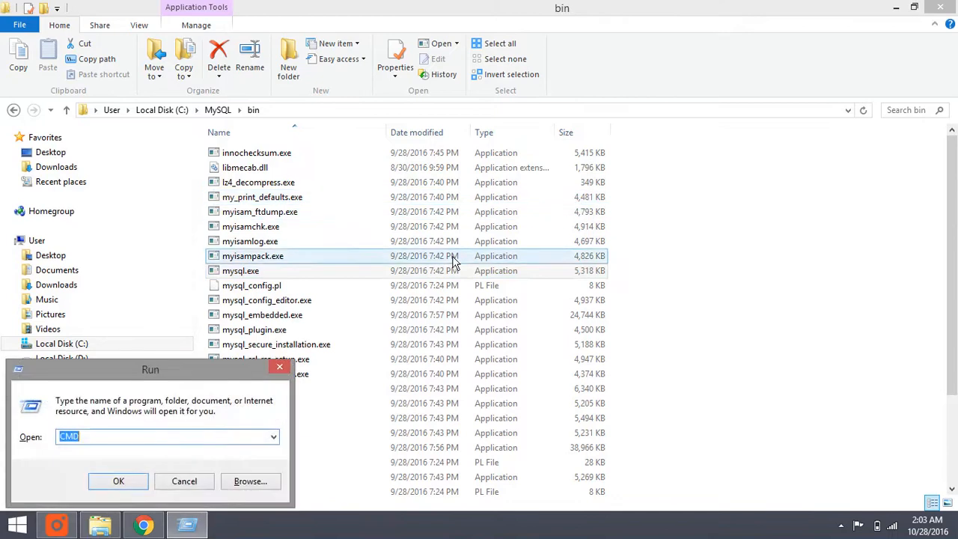
Launch a Command Prompt and change directory to c:/mysql/bin.
{"action": "left_click", "coordinate": [119, 481]}
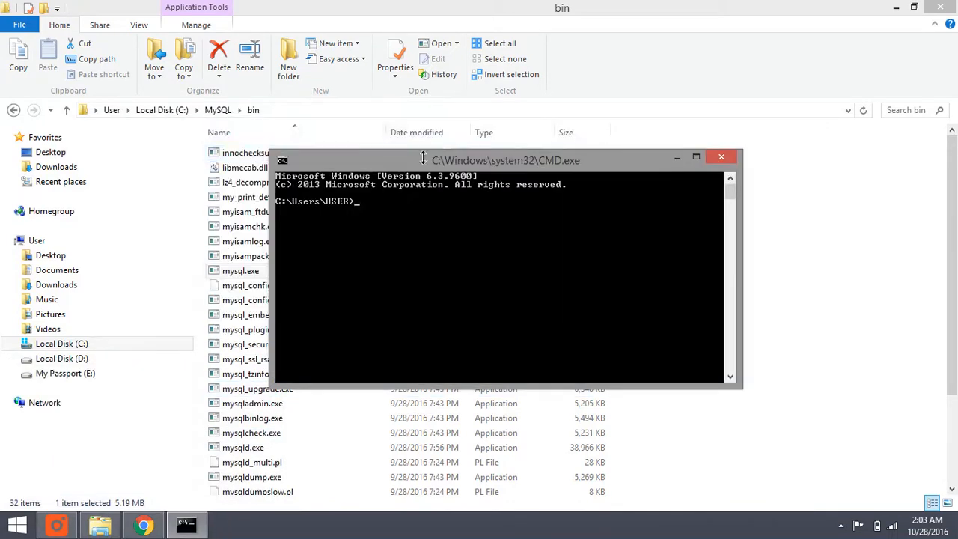
{"action": "type", "text": "cd"}
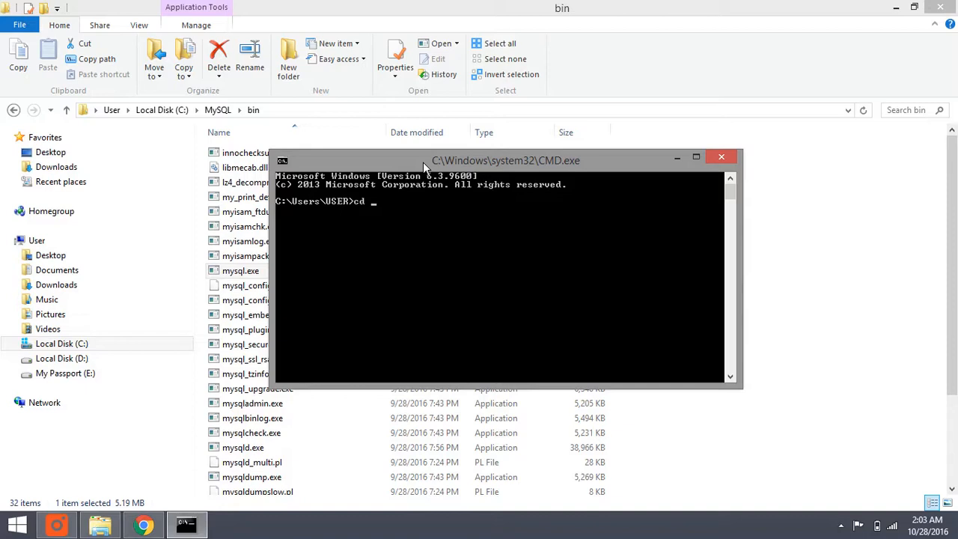
{"action": "type", "text": "c:/mys"}
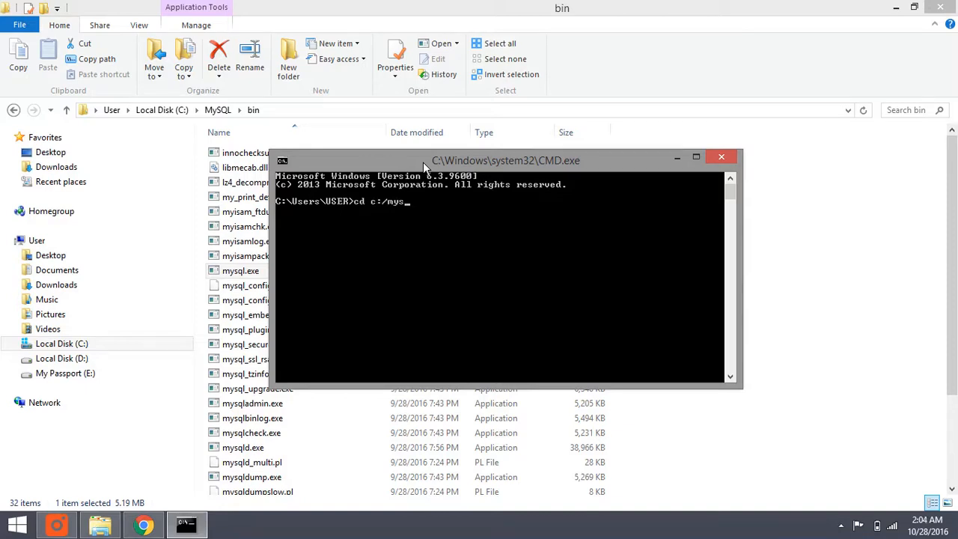
{"action": "type", "text": "l/bin"}
{"action": "type", "text": "mys"}
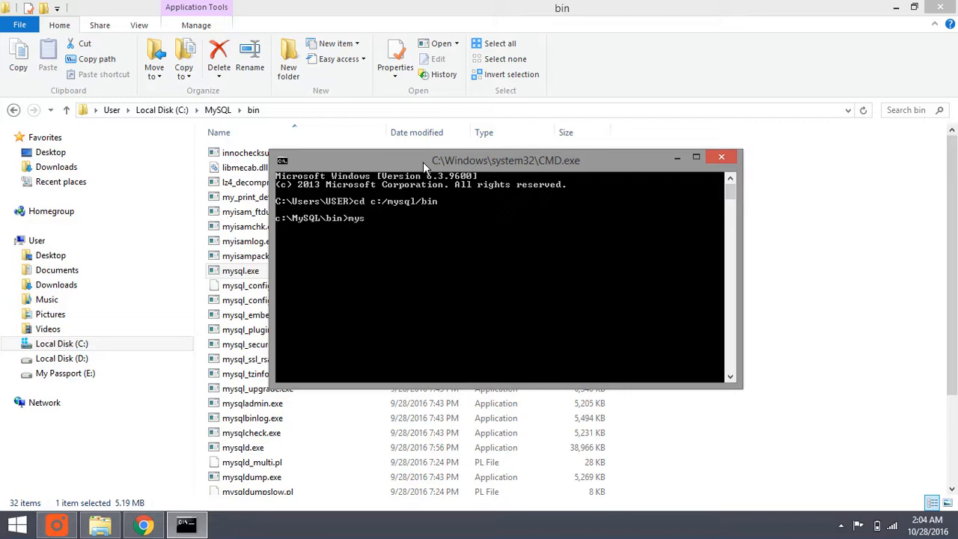
Start the server with mysqld --defaults-file="C:/mysql/my.ini".
{"action": "type", "text": "qld--"}
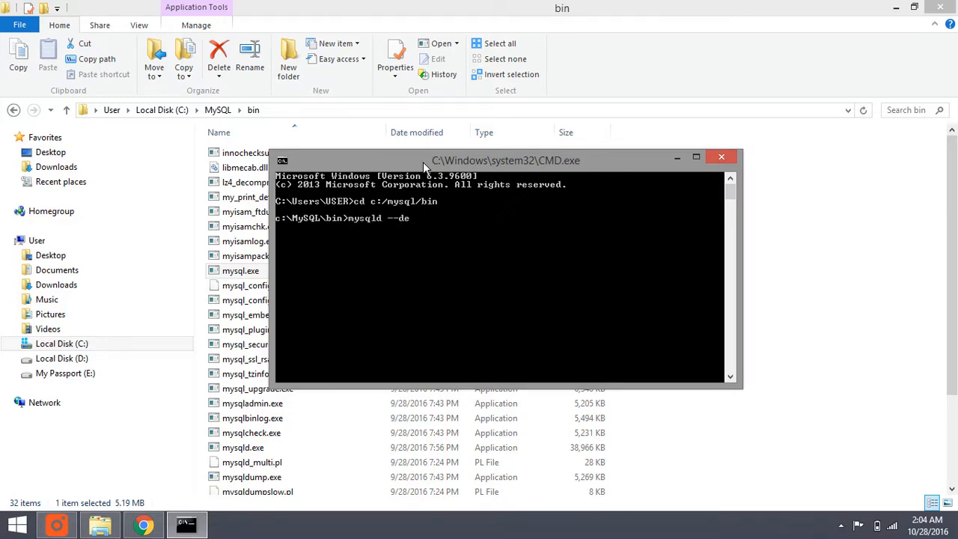
{"action": "type", "text": "faults-fil"}
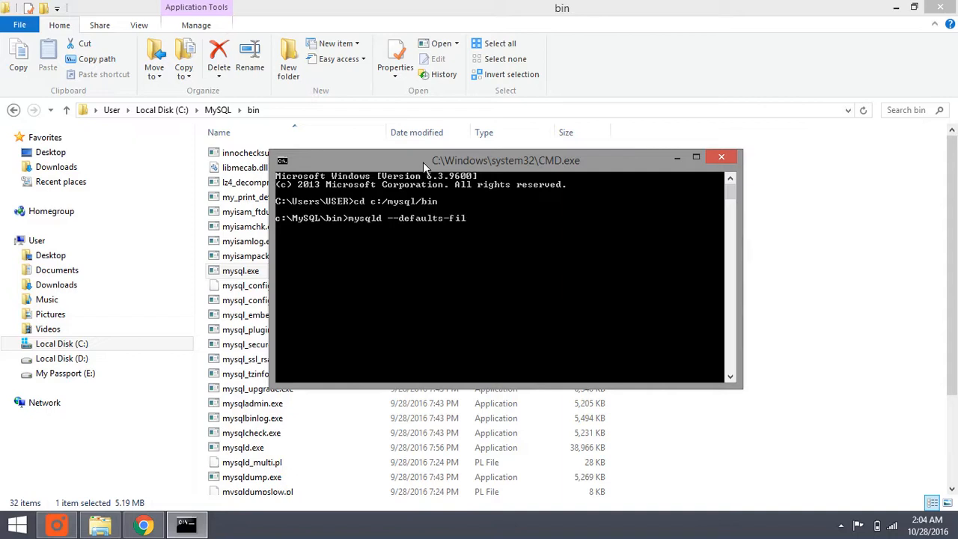
{"action": "type", "text": "e=\"C"}
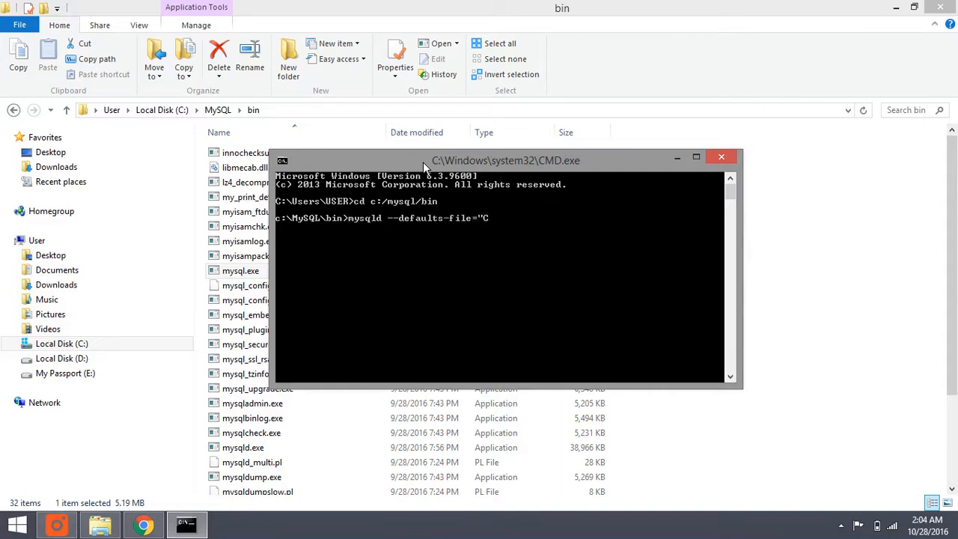
{"action": "type", "text": ":/mysq"}
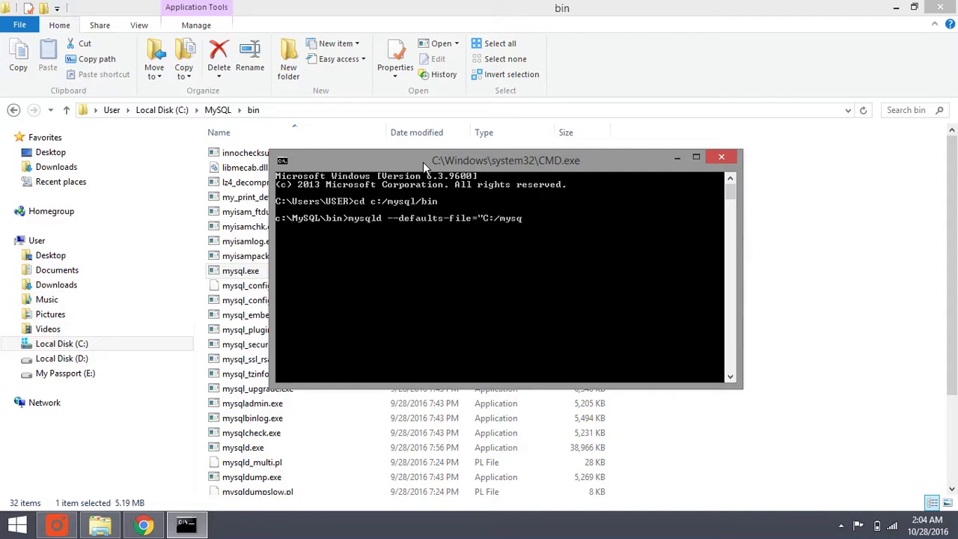
{"action": "type", "text": "l"}
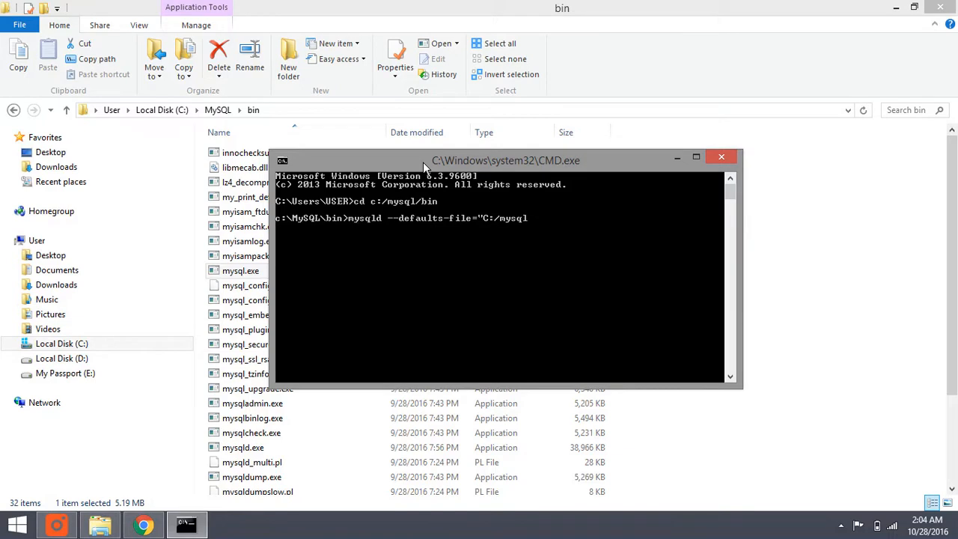
{"action": "type", "text": "/"}
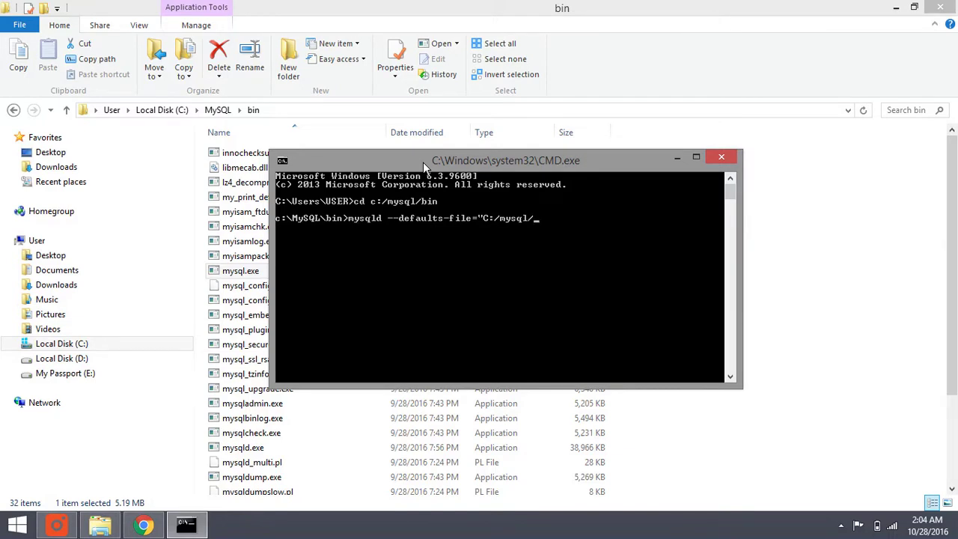
{"action": "type", "text": "my.ini"}
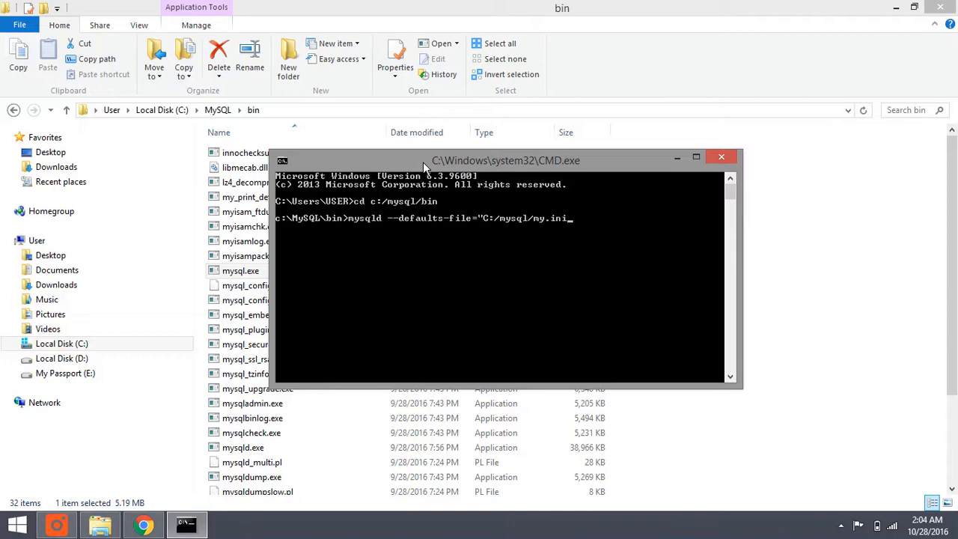
{"action": "key", "text": "Return"}
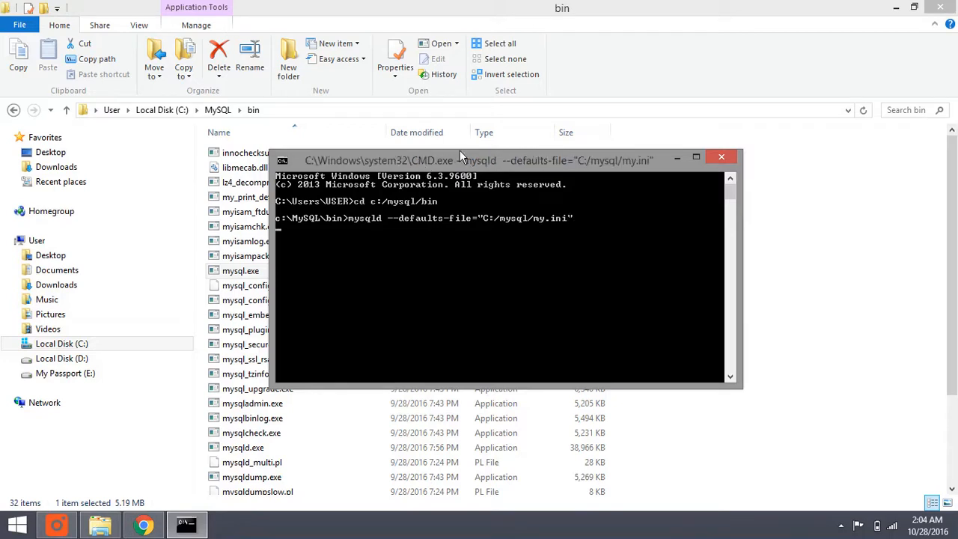
{"action": "mouse_move", "coordinate": [482, 197]}
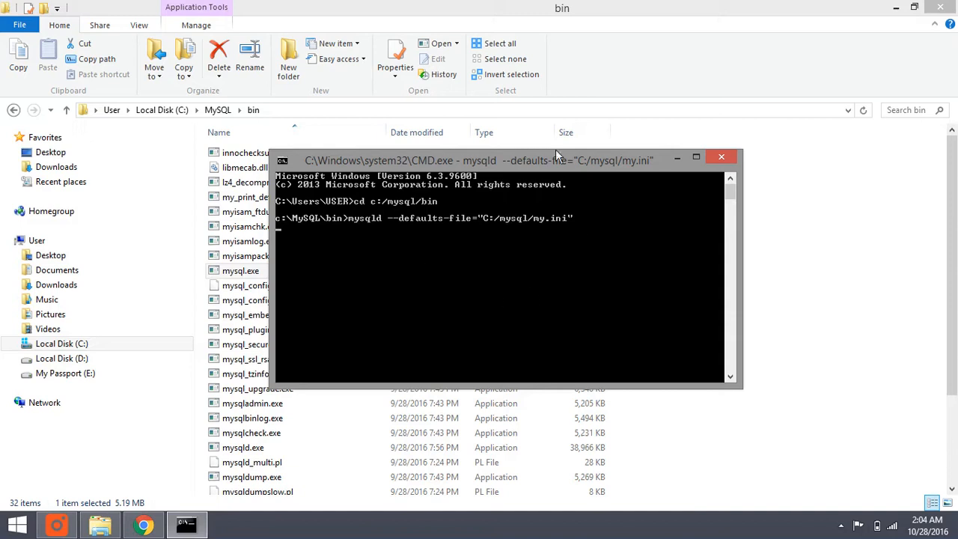
Minimize File Explorer and Chrome and launch a second Command Prompt window.
{"action": "left_click", "coordinate": [143, 524]}
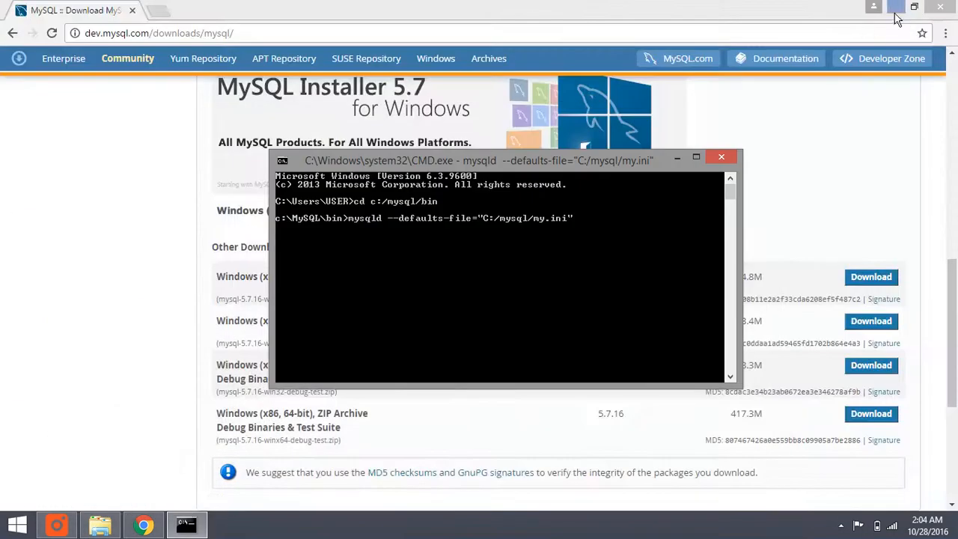
{"action": "left_click", "coordinate": [913, 6]}
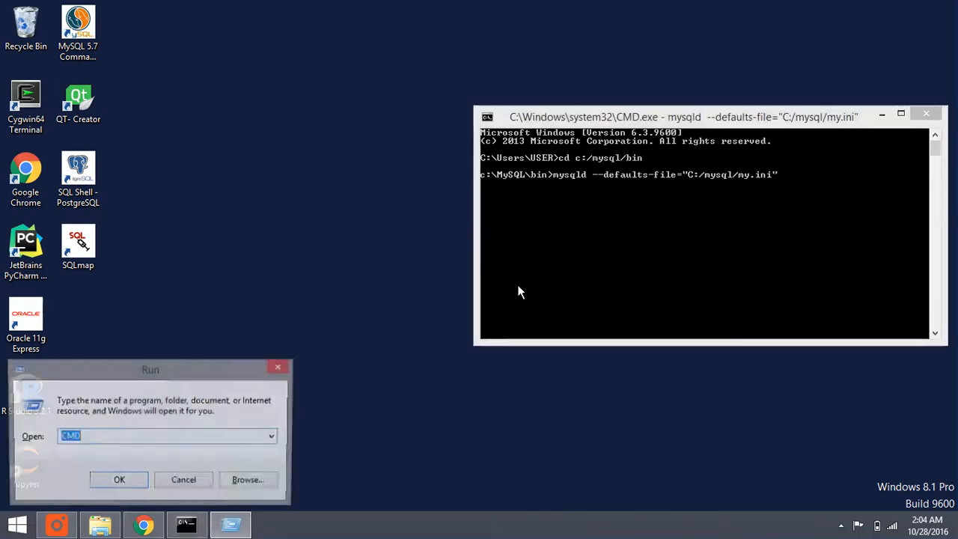
{"action": "left_click", "coordinate": [120, 479]}
{"action": "type", "text": "cd"}
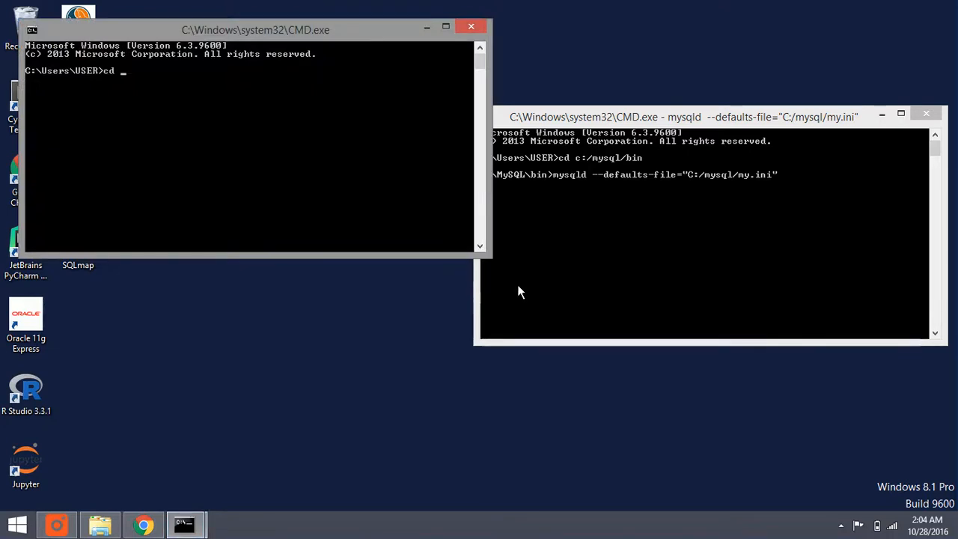
Change directory to c:/mysql/bin in the second Command Prompt.
{"action": "type", "text": "c:/"}
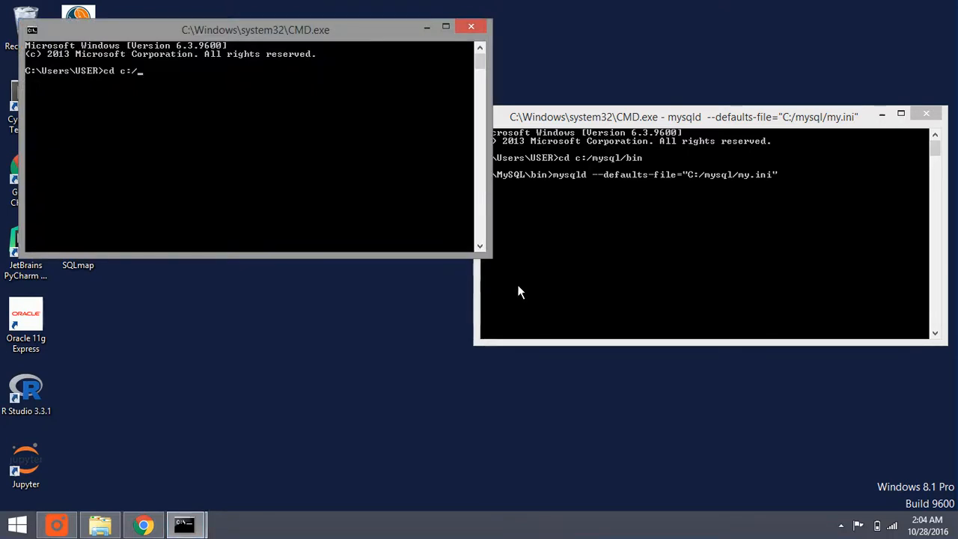
{"action": "type", "text": "mysql/"}
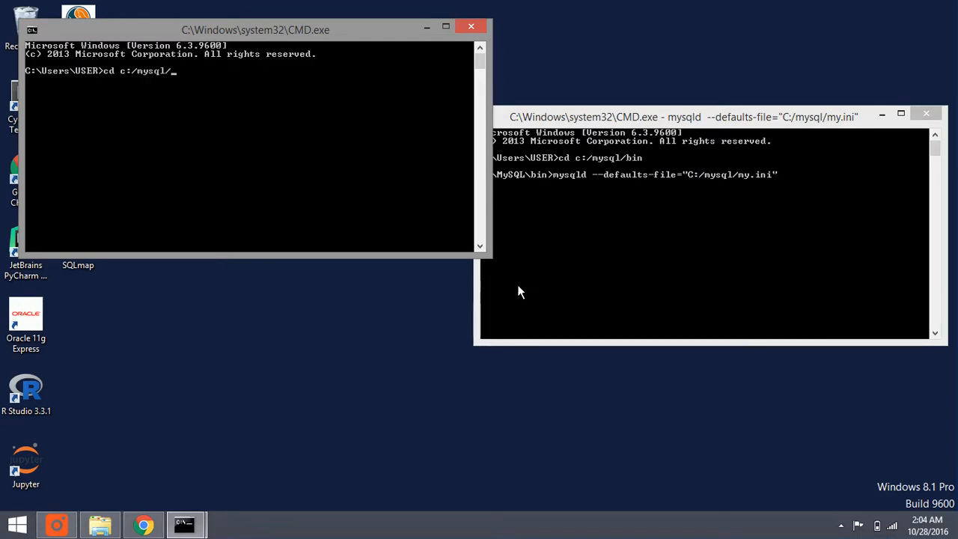
{"action": "key", "text": "Return"}
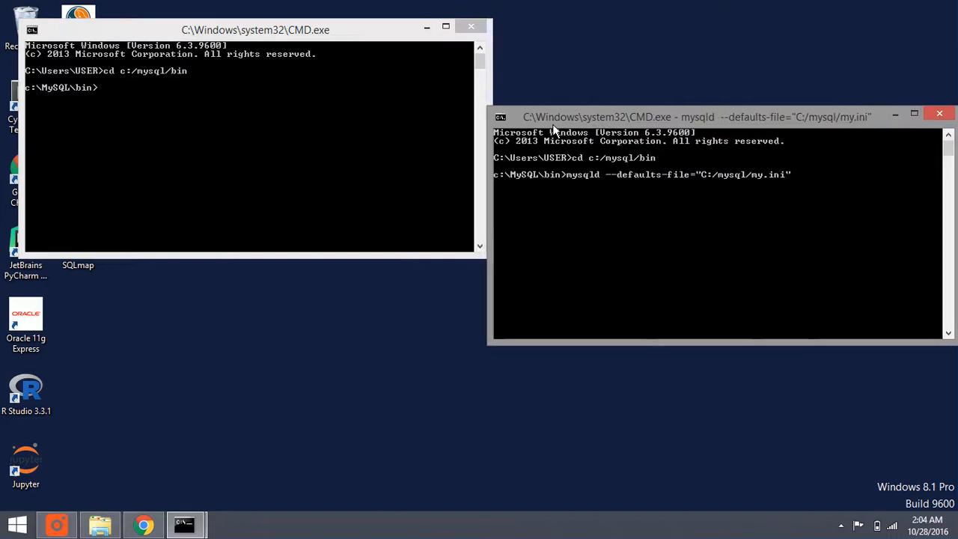
Place the client window beside the server window and log in with mysql -u root -p.
{"action": "left_click_drag", "start_coordinate": [254, 30], "coordinate": [241, 69]}
{"action": "type", "text": "my"}
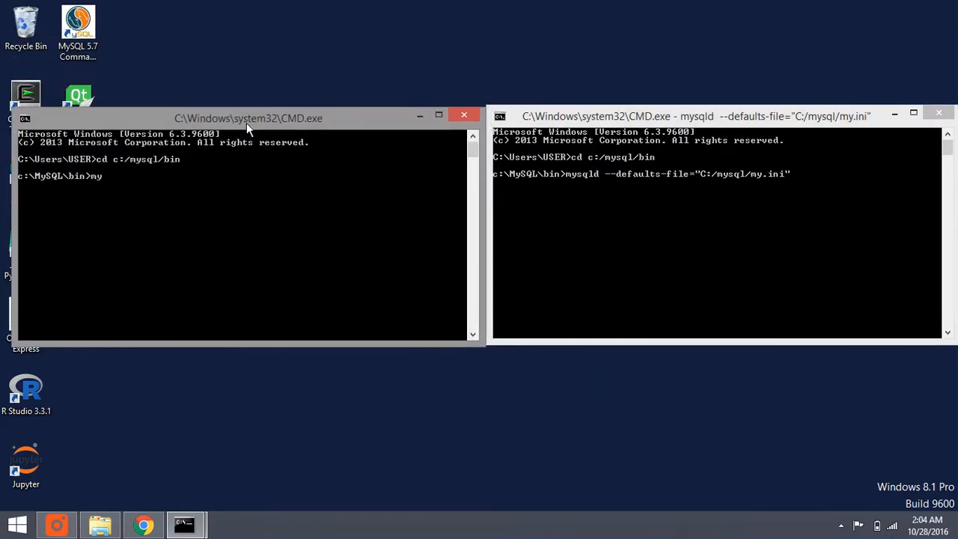
{"action": "type", "text": "sql -"}
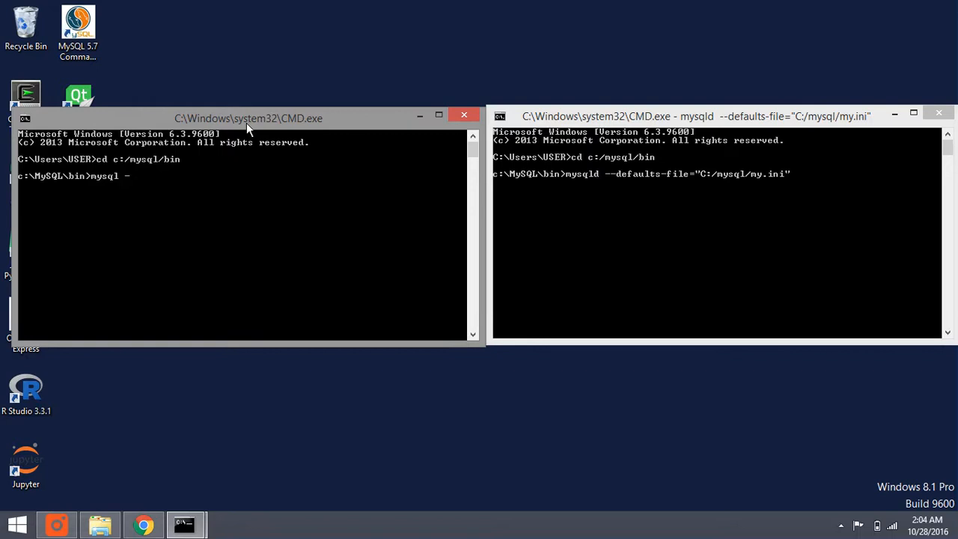
{"action": "type", "text": "u"}
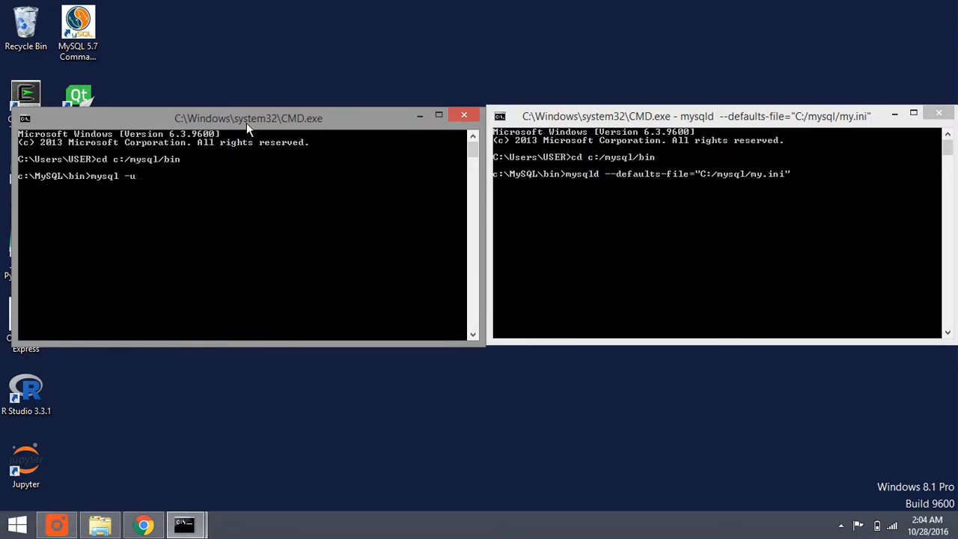
{"action": "type", "text": "r"}
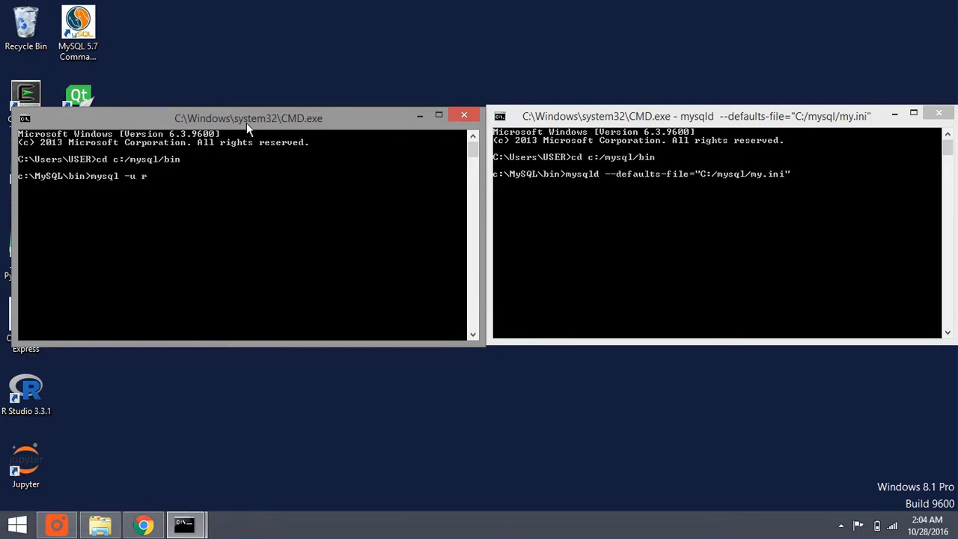
{"action": "type", "text": "oot -p"}
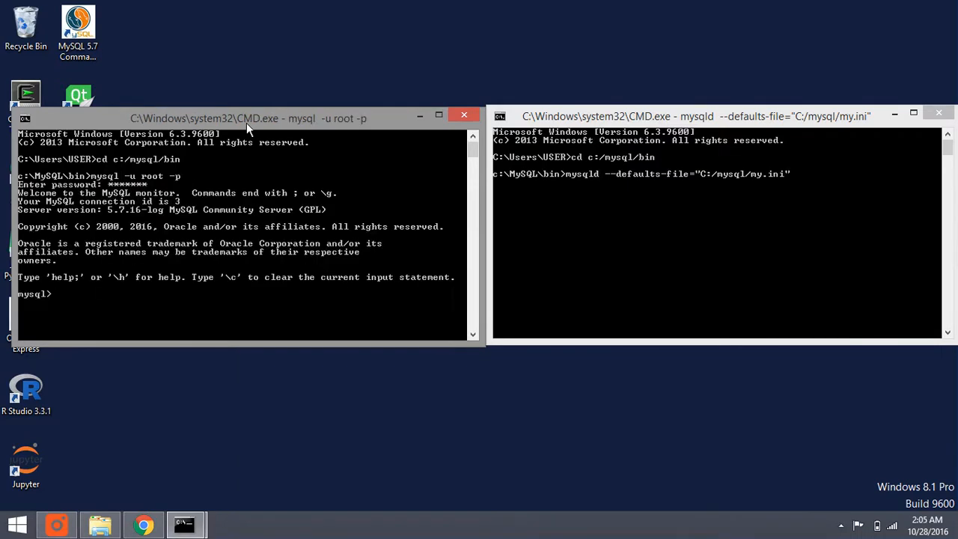
{"action": "mouse_move", "coordinate": [123, 292]}
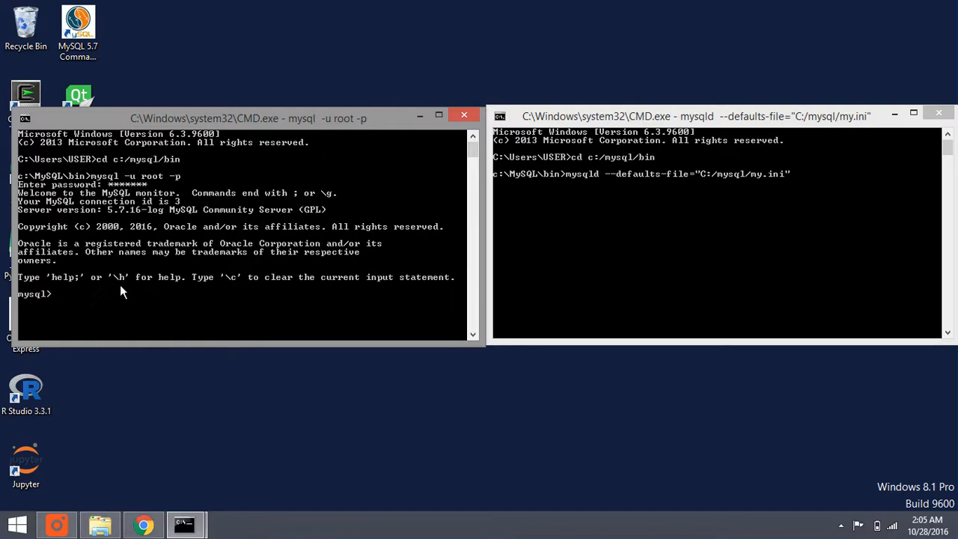
{"action": "mouse_move", "coordinate": [147, 292]}
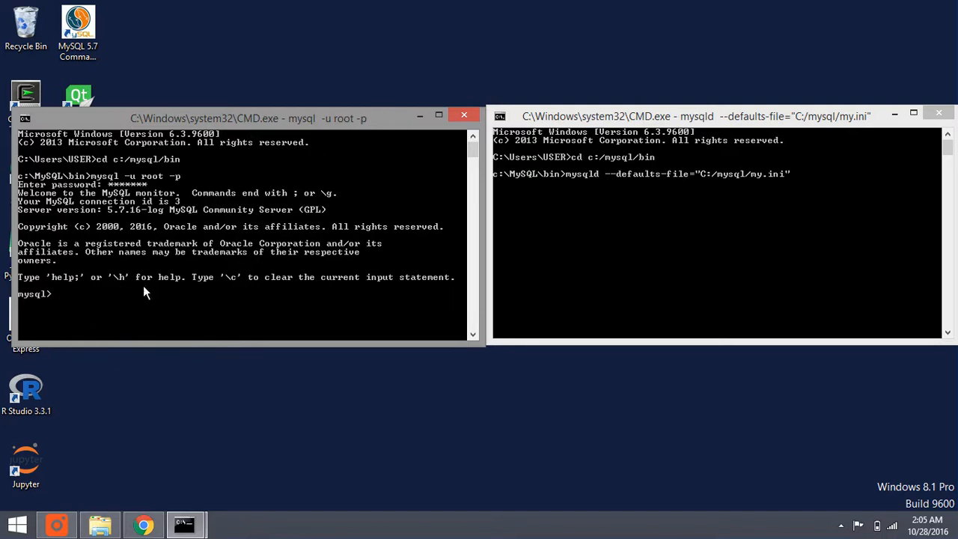